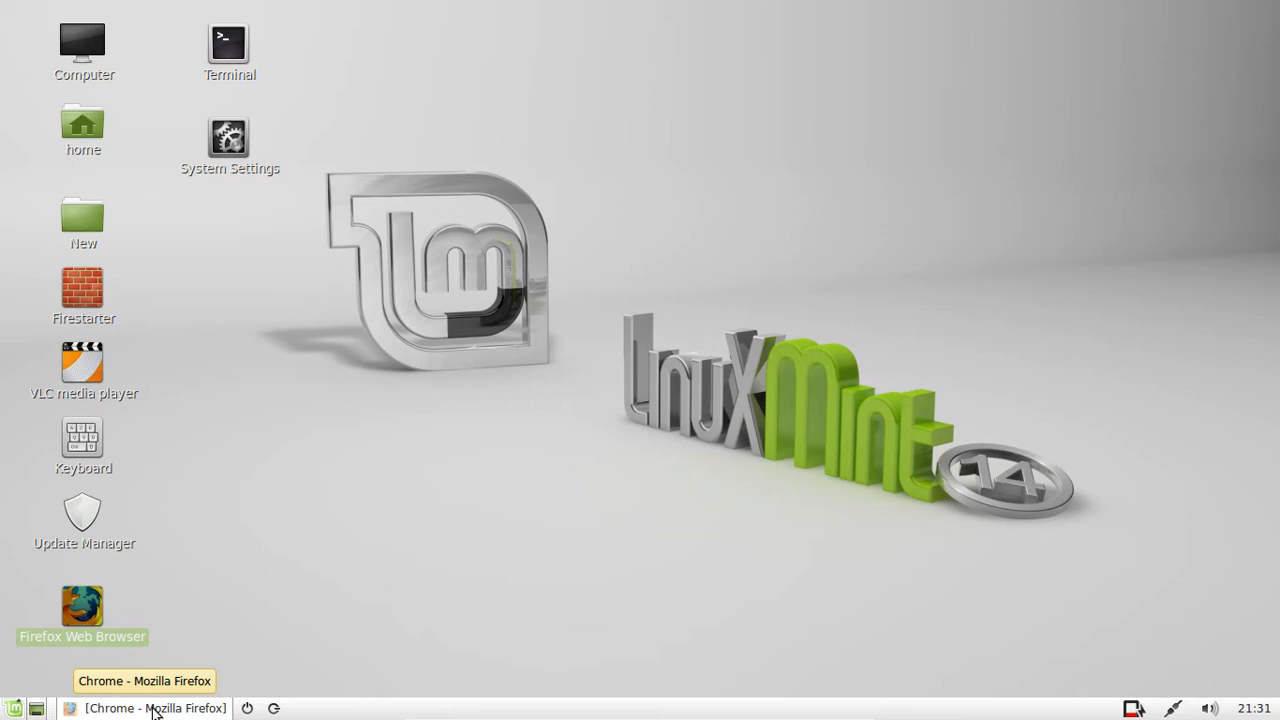
# Restore the Firefox window showing the Google Chrome download page.
pyautogui.click(144, 708)
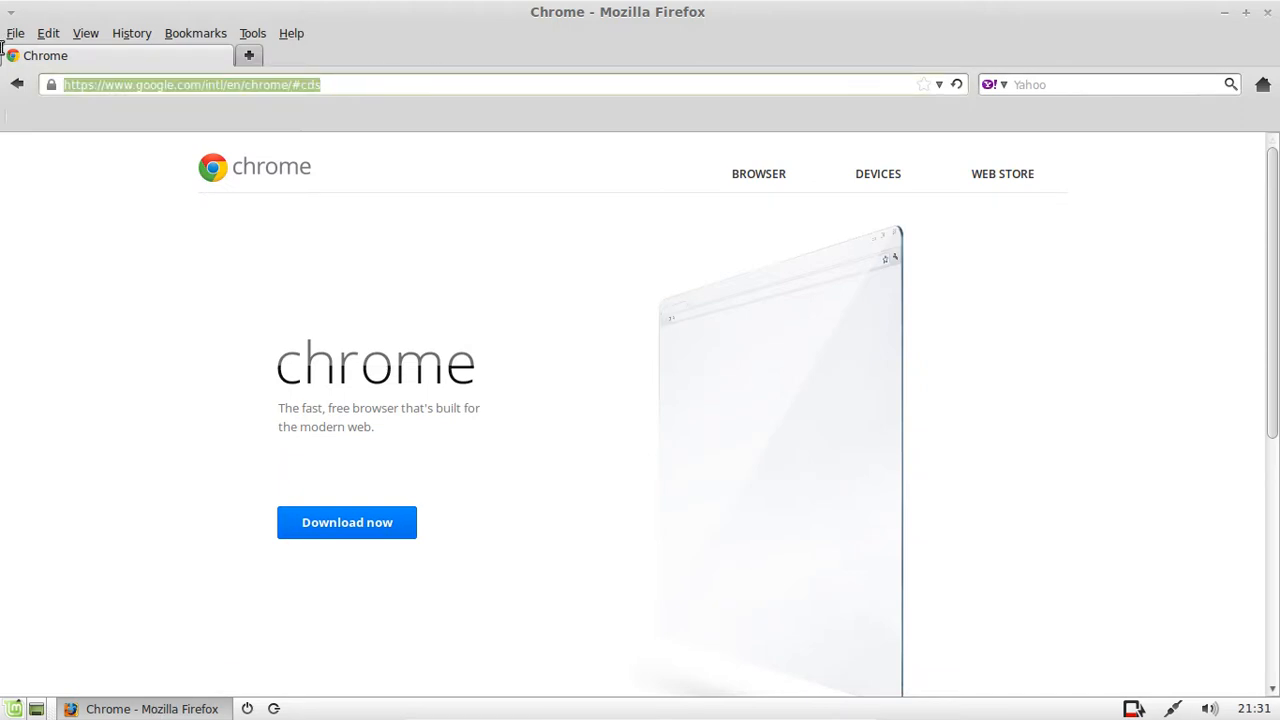
pyautogui.moveTo(386, 84)
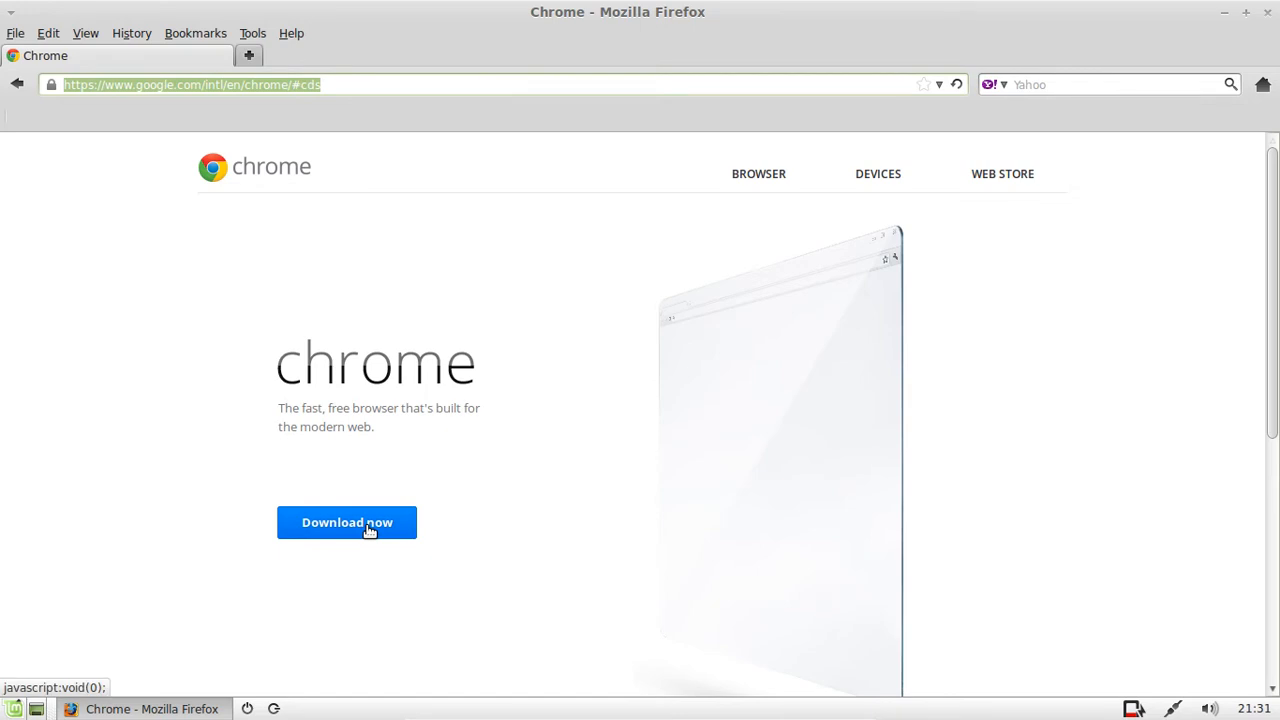
# Start the Chrome download as the 32-bit .deb (Debian/Ubuntu) and accept the terms.
pyautogui.click(348, 522)
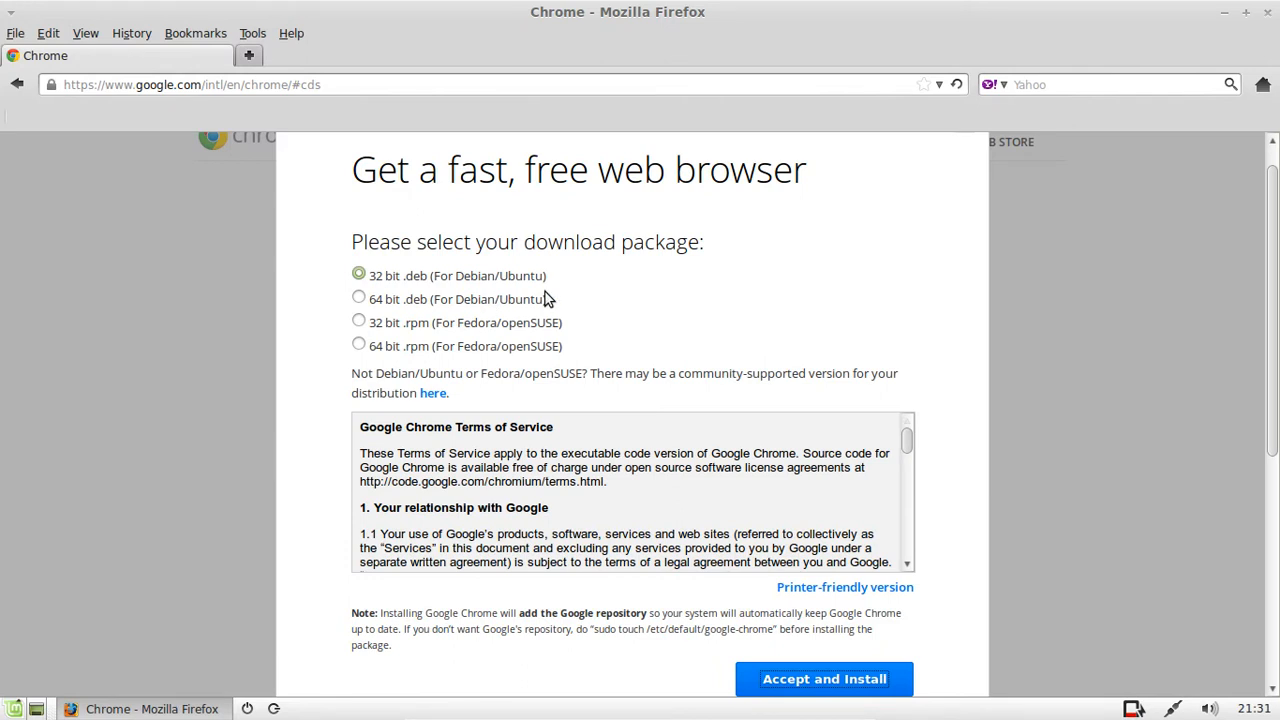
pyautogui.moveTo(504, 248)
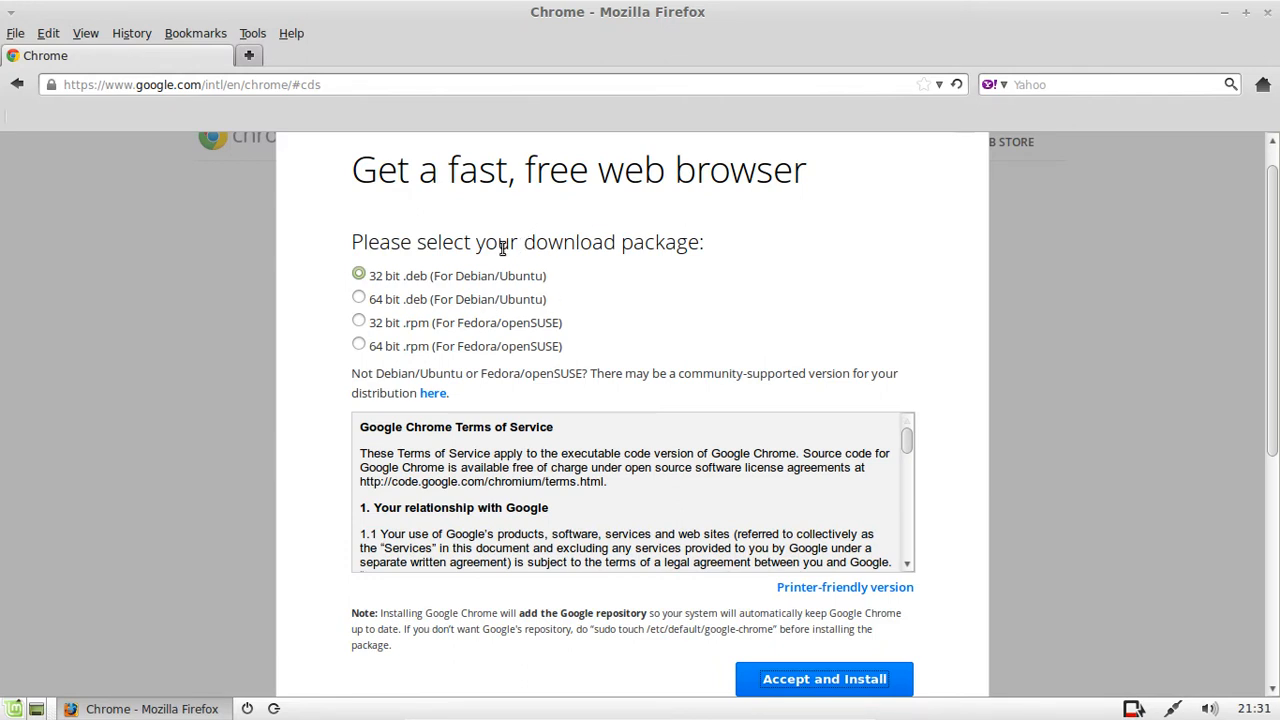
pyautogui.moveTo(584, 300)
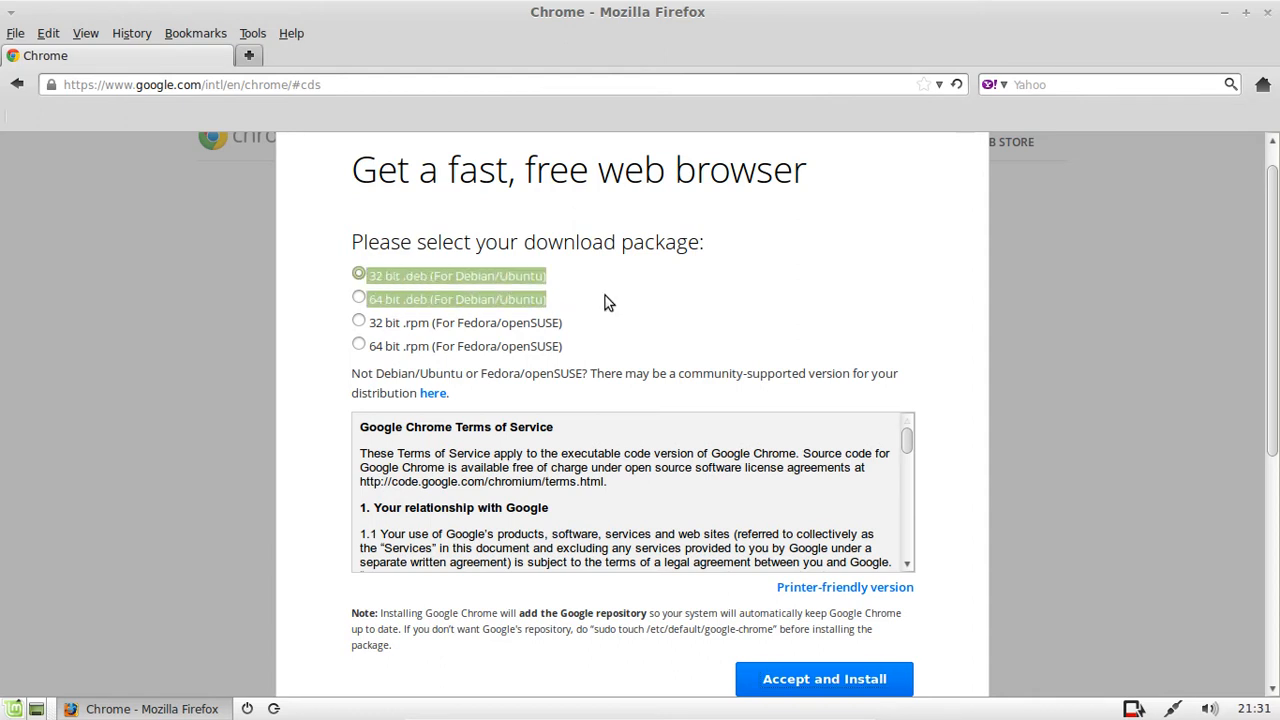
pyautogui.moveTo(516, 288)
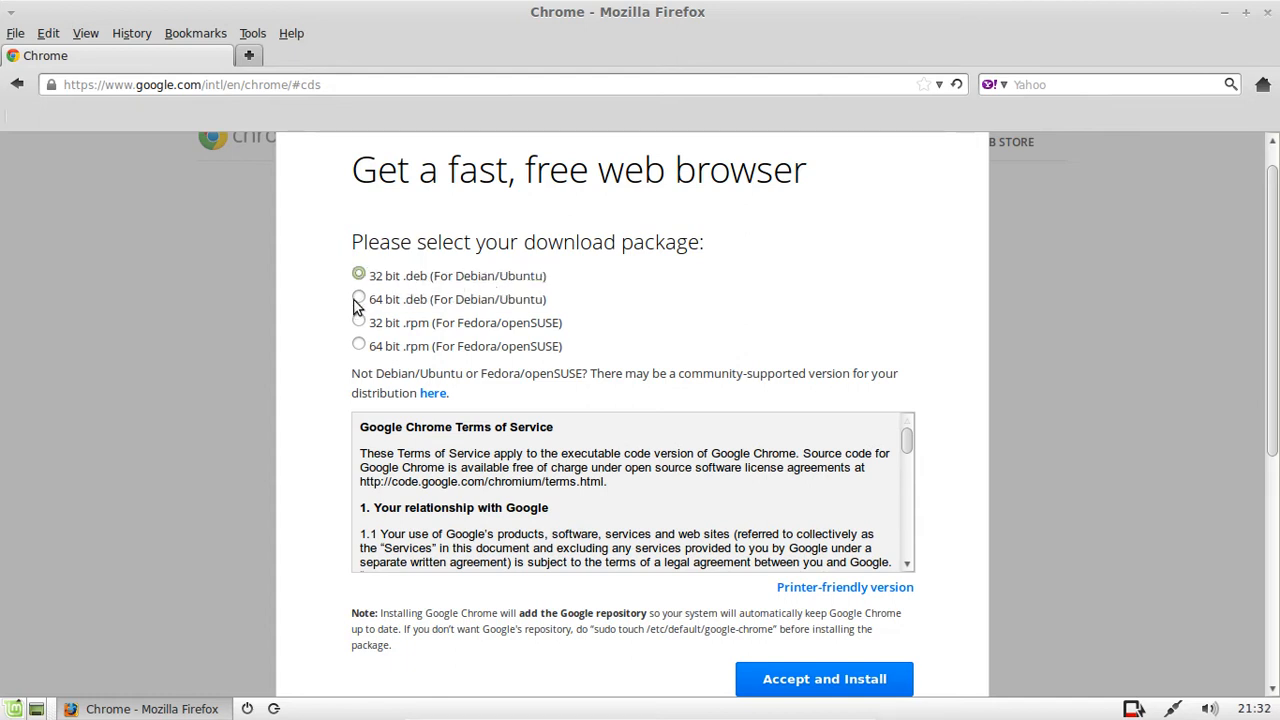
pyautogui.click(358, 300)
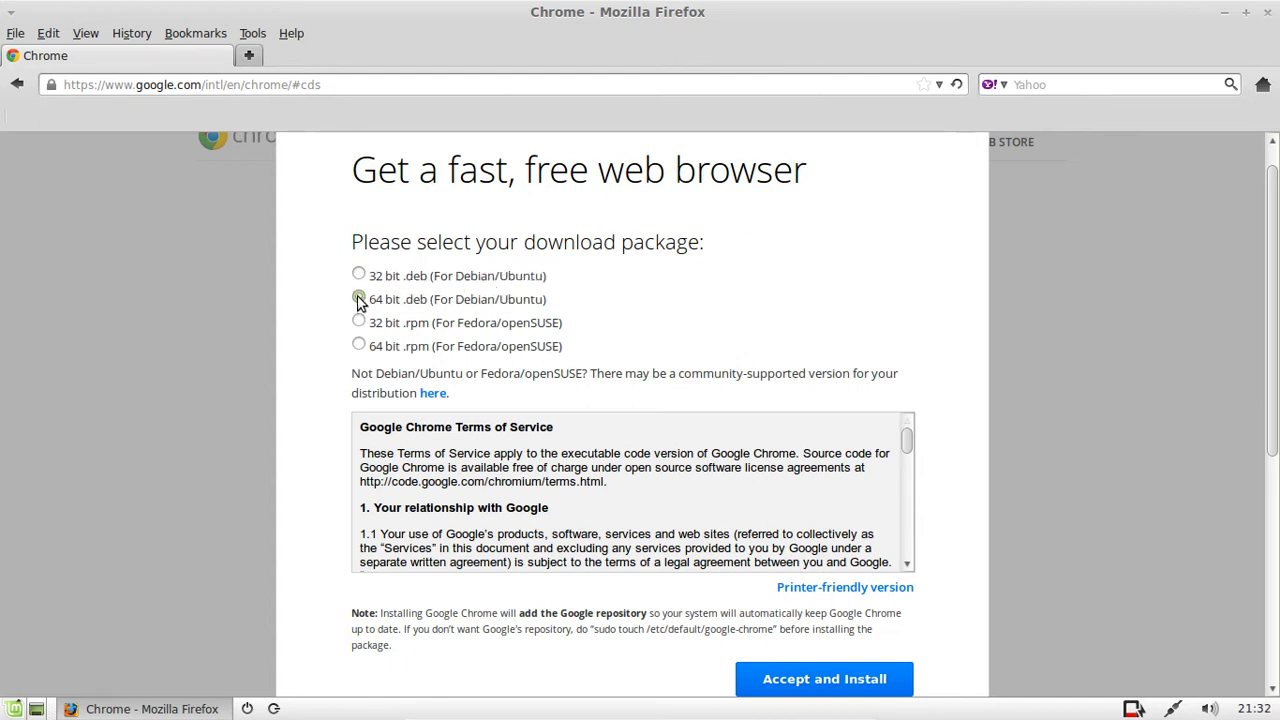
pyautogui.click(358, 276)
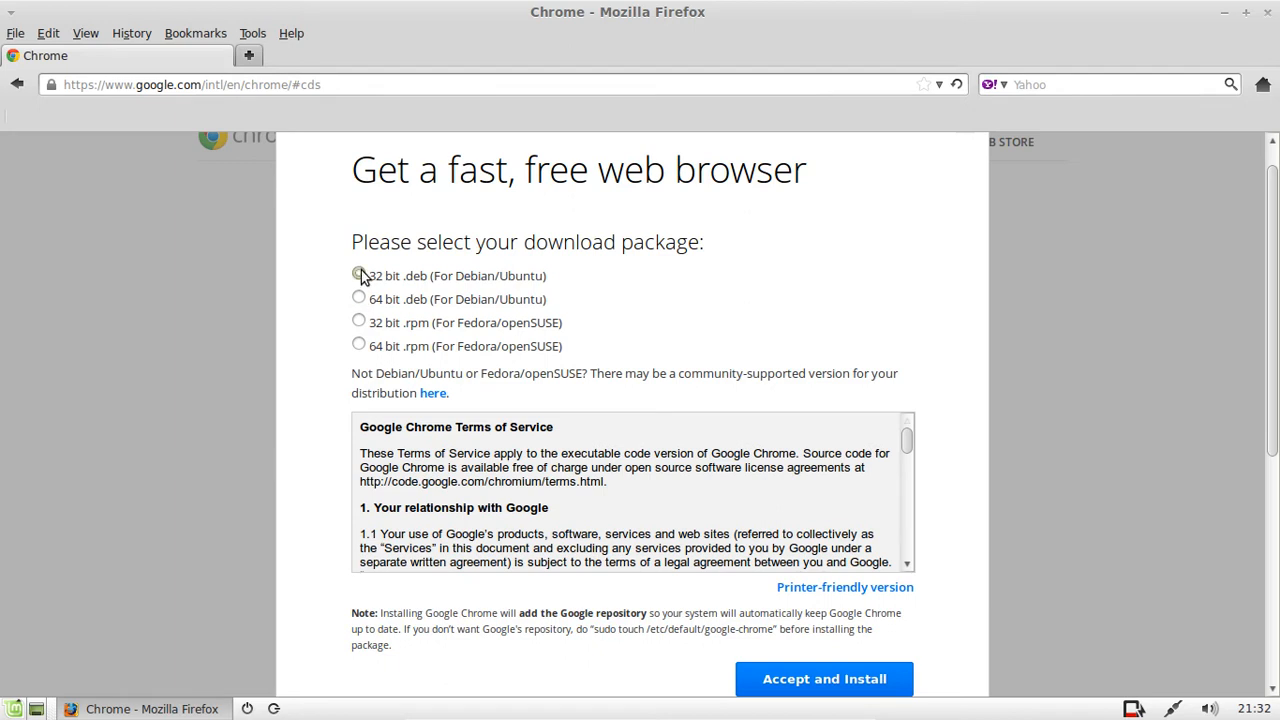
pyautogui.click(824, 678)
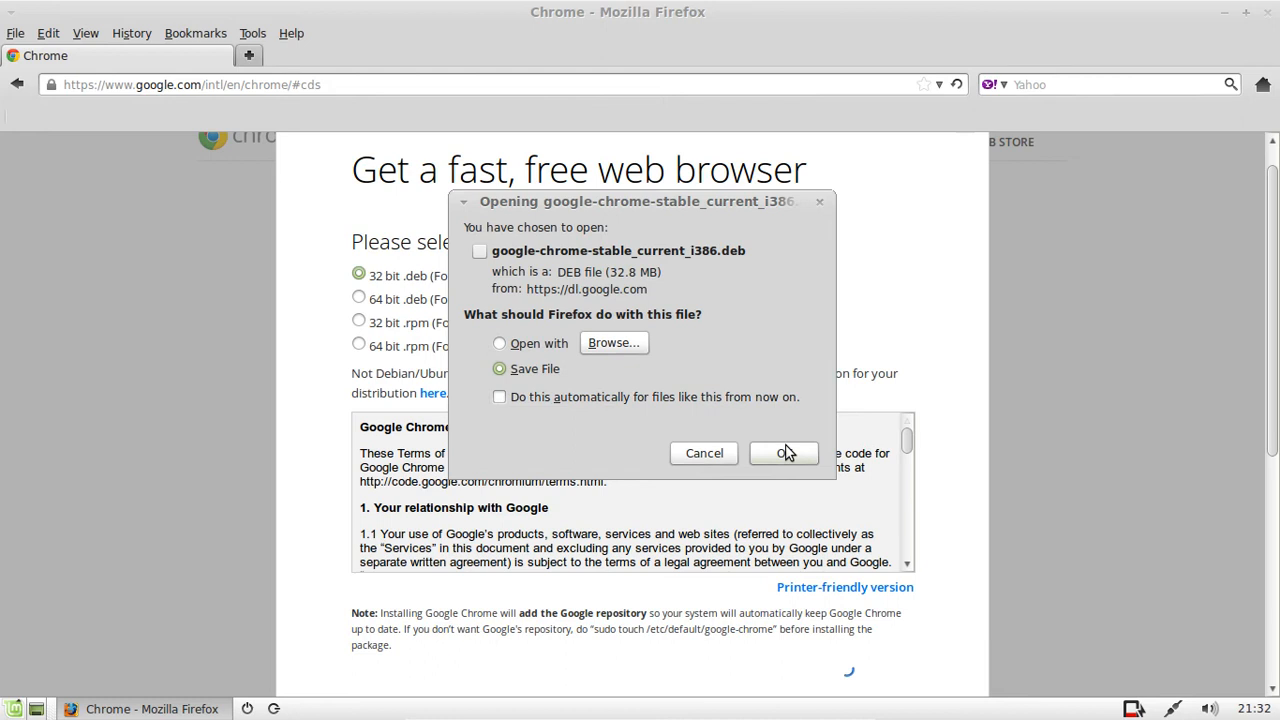
# Save the Chrome .deb, let it download, and launch it in Package Installer.
pyautogui.click(784, 452)
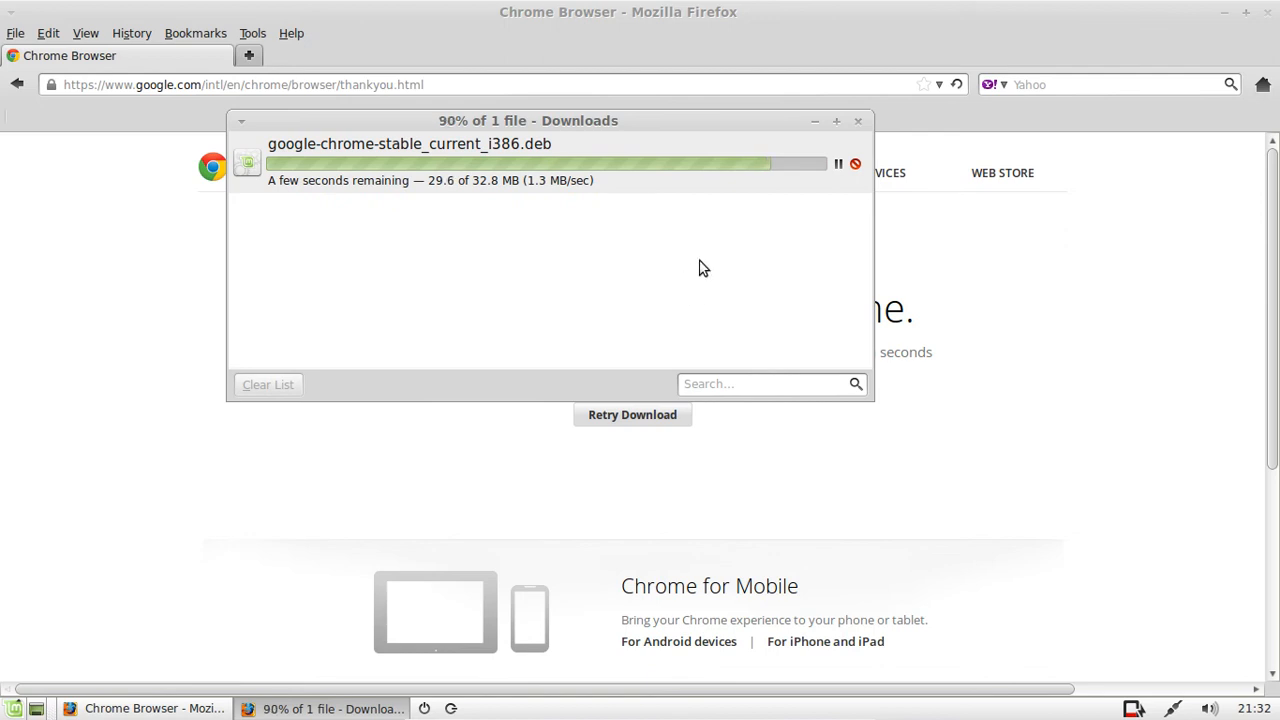
pyautogui.moveTo(686, 158)
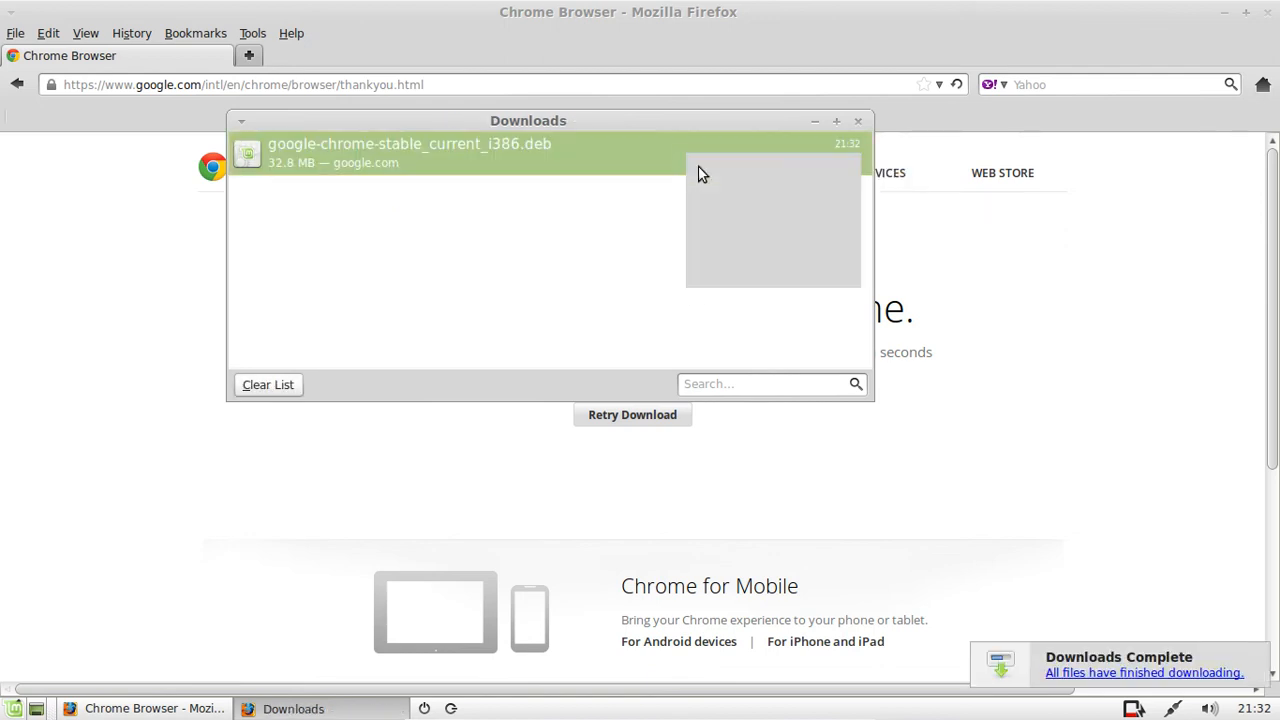
pyautogui.doubleClick(408, 152)
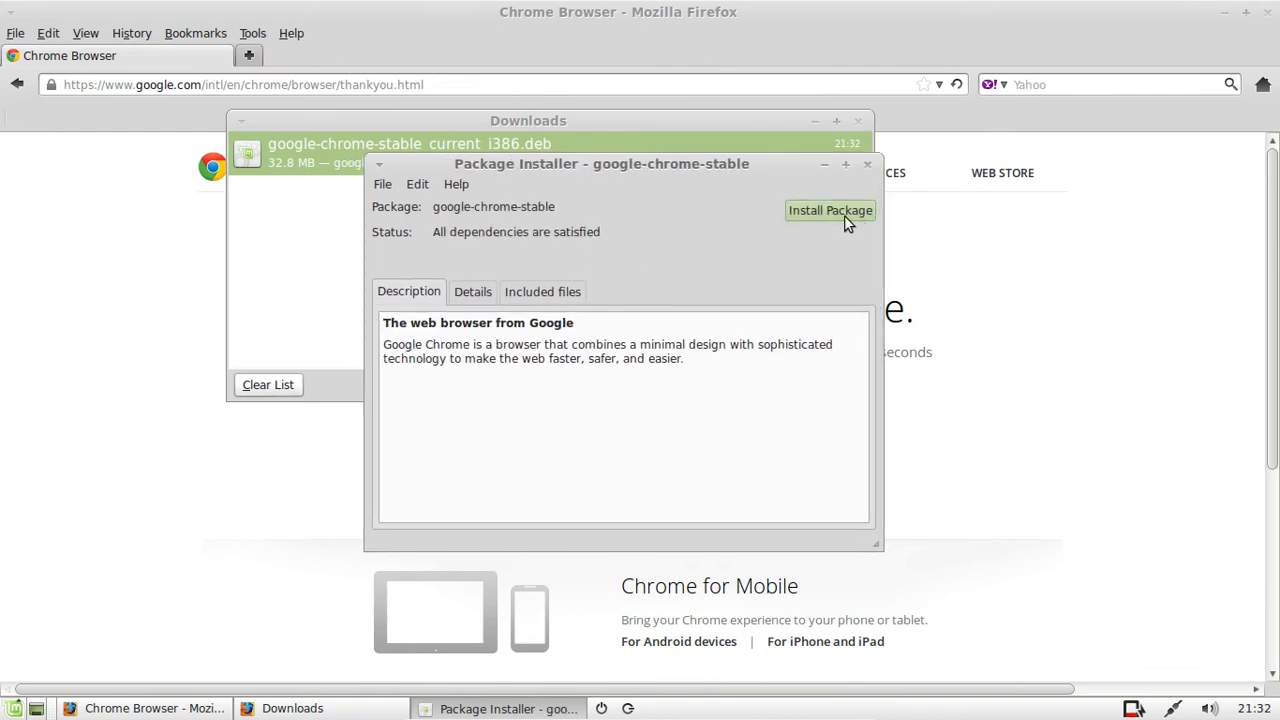
# Install google-chrome-stable, granting administrative rights, with the installer window centred.
pyautogui.click(830, 210)
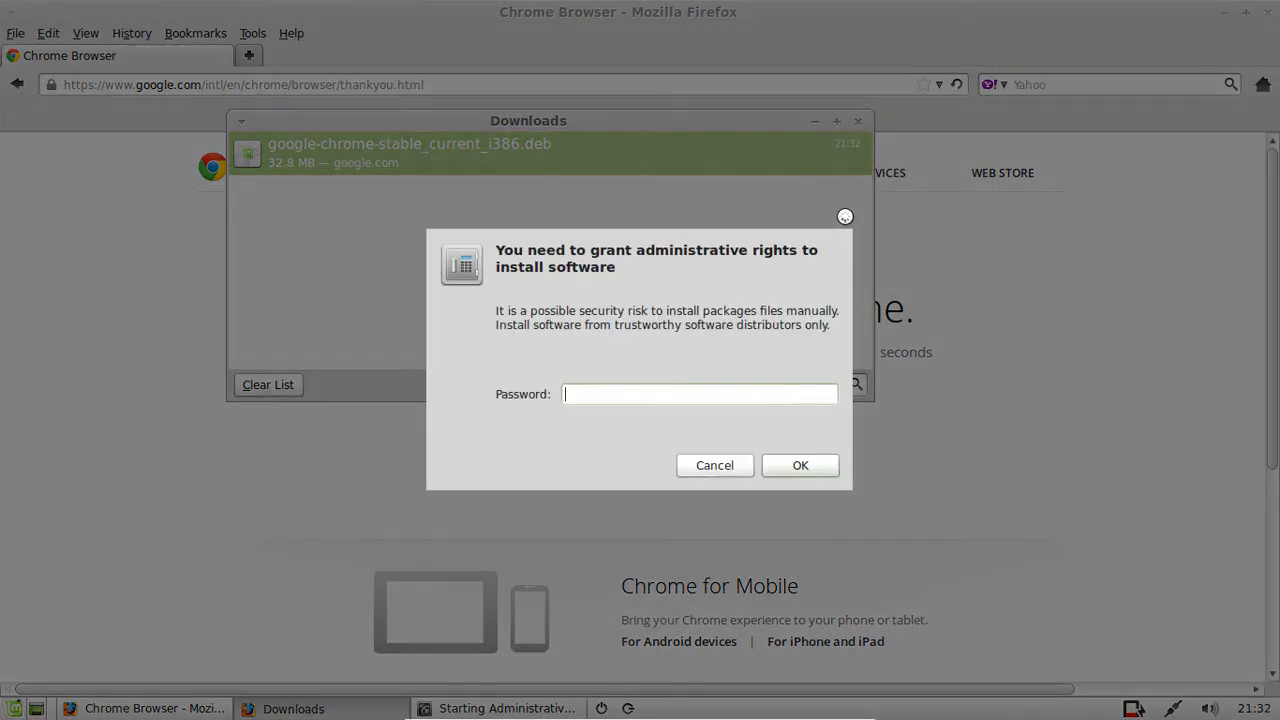
pyautogui.click(800, 464)
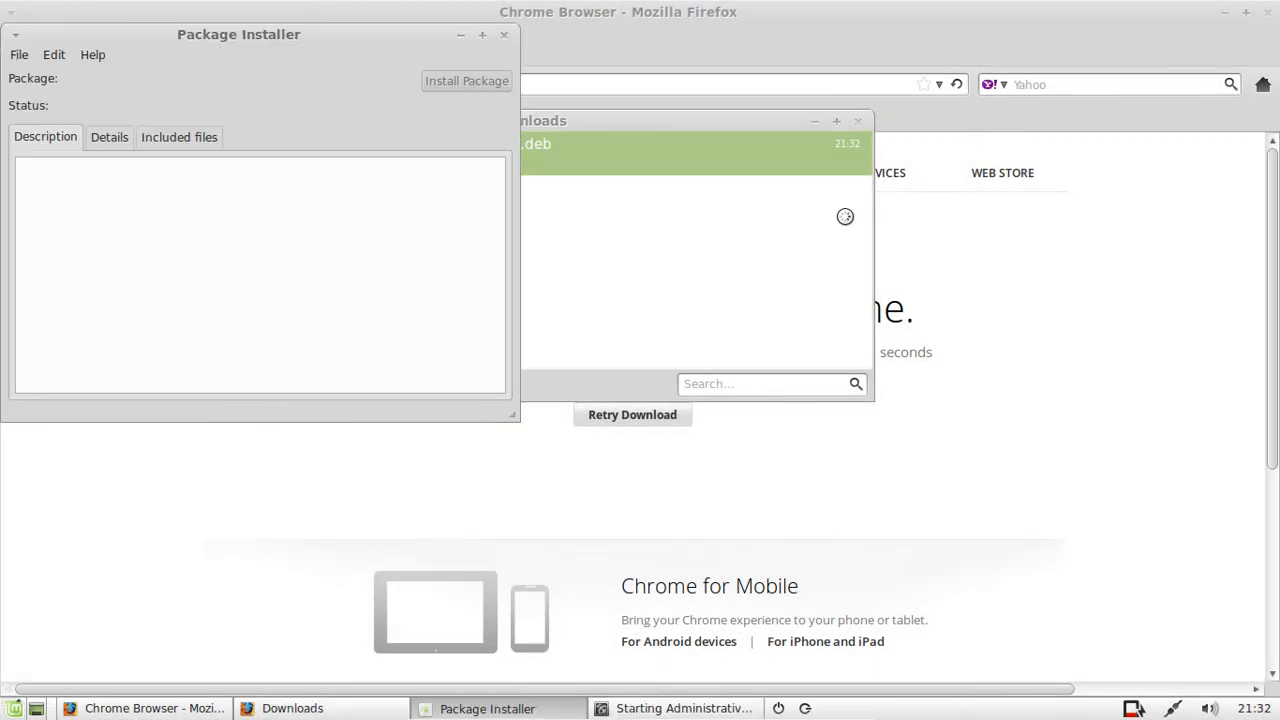
pyautogui.moveTo(238, 34); pyautogui.dragTo(542, 92)
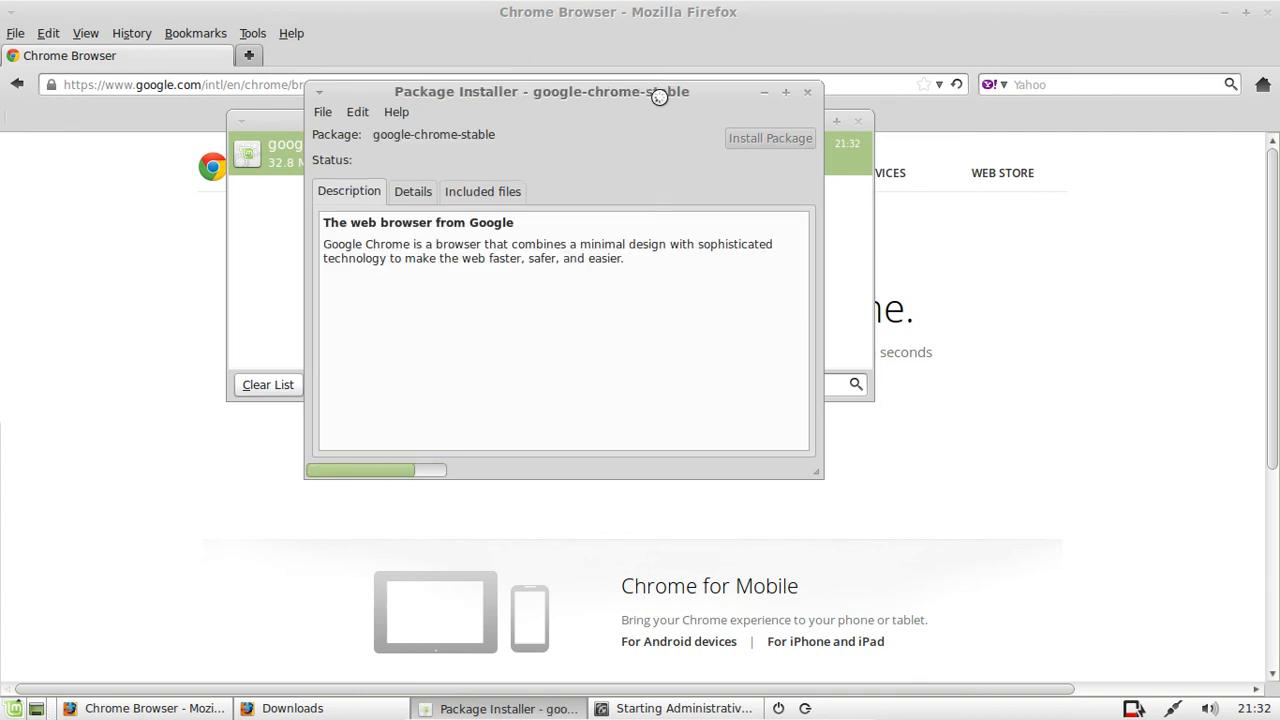
# Let the install progress, then minimise all windows to show the desktop.
pyautogui.click(770, 138)
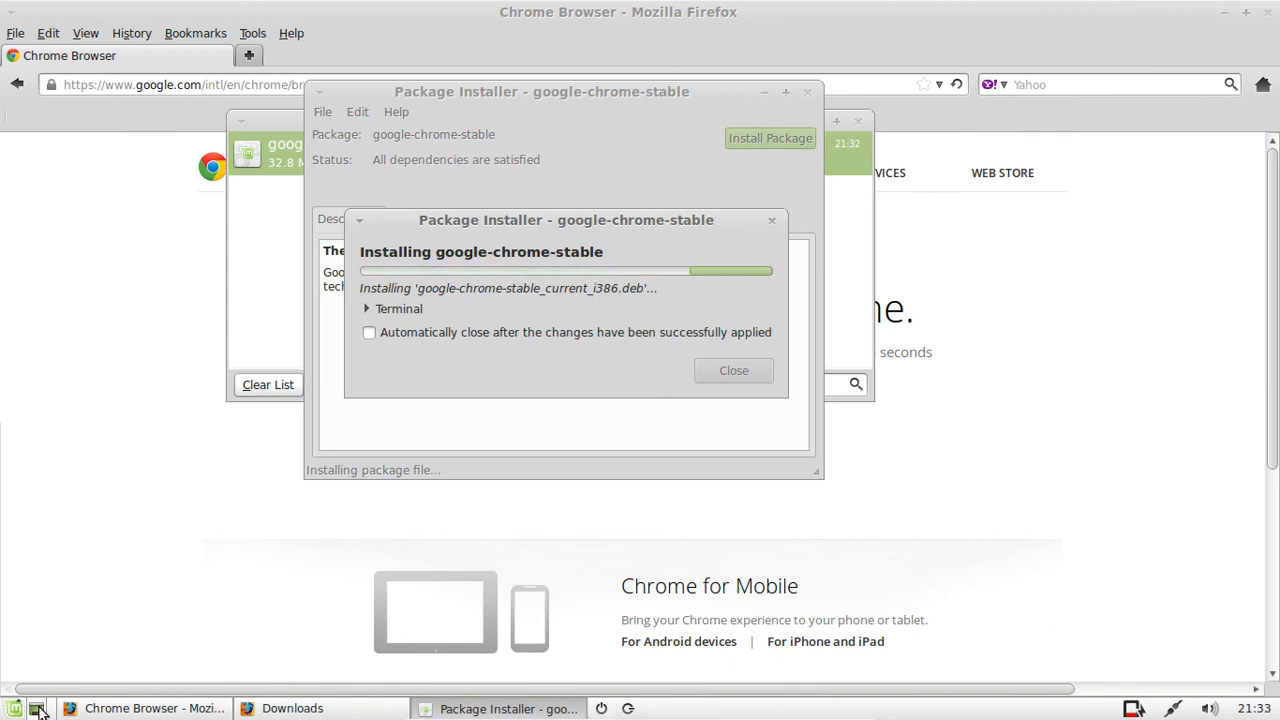
pyautogui.click(36, 708)
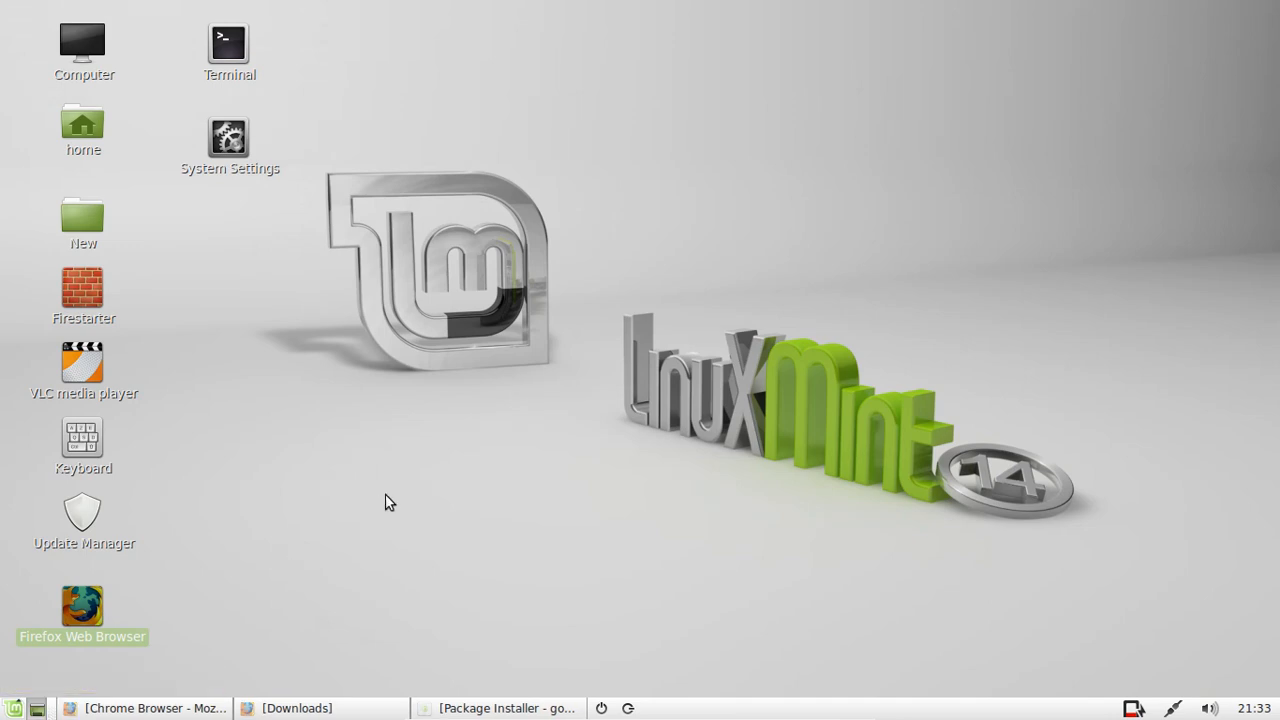